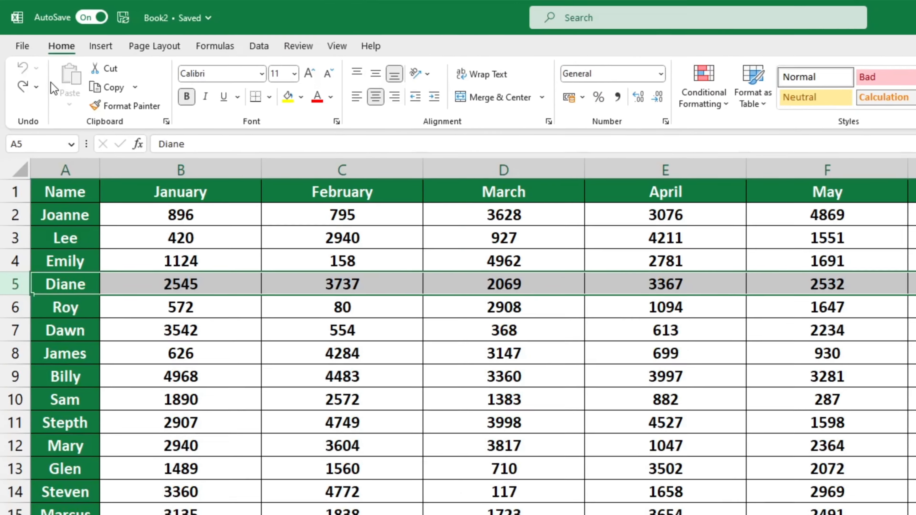
- Select Diane's entire row 5 and bring up its row actions for inserting
click(65, 192)
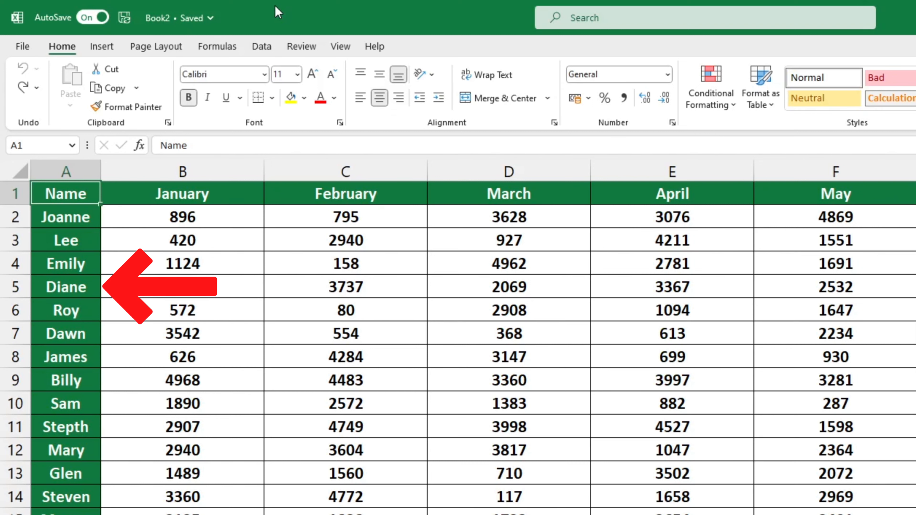
text(2545)
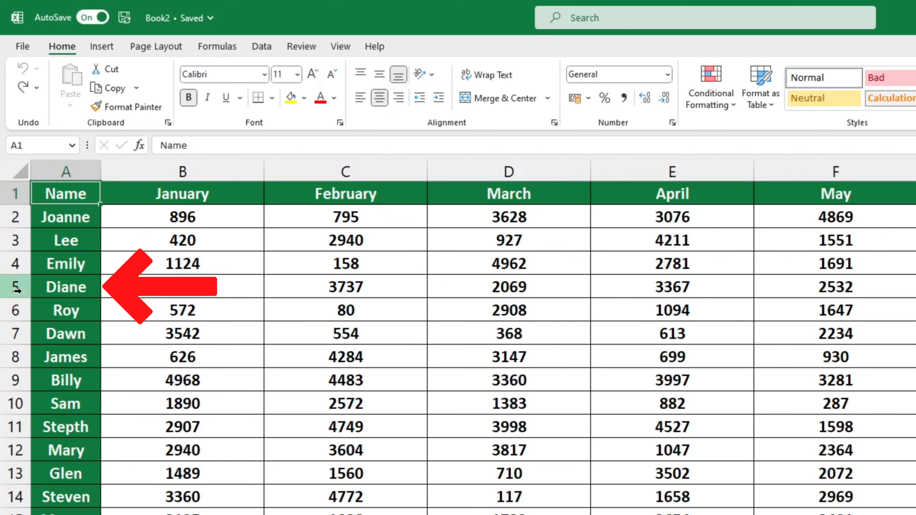
click(65, 286)
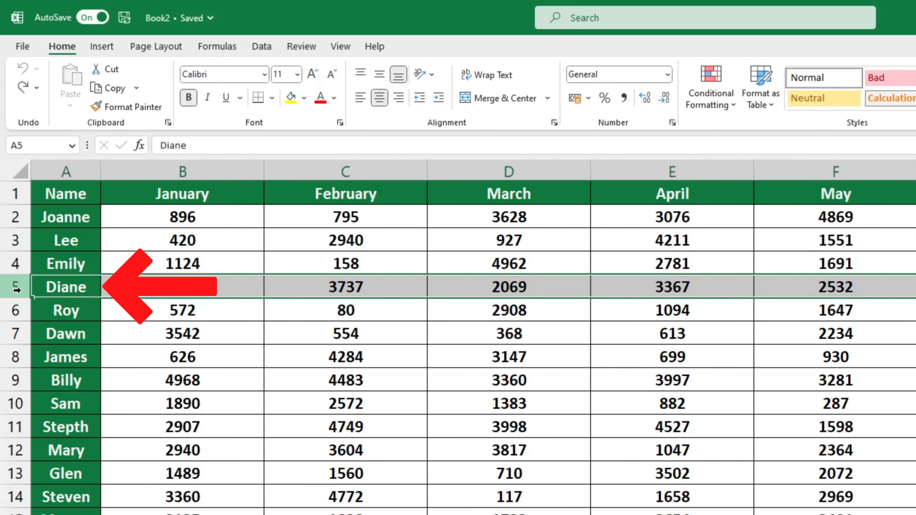
right_click(66, 286)
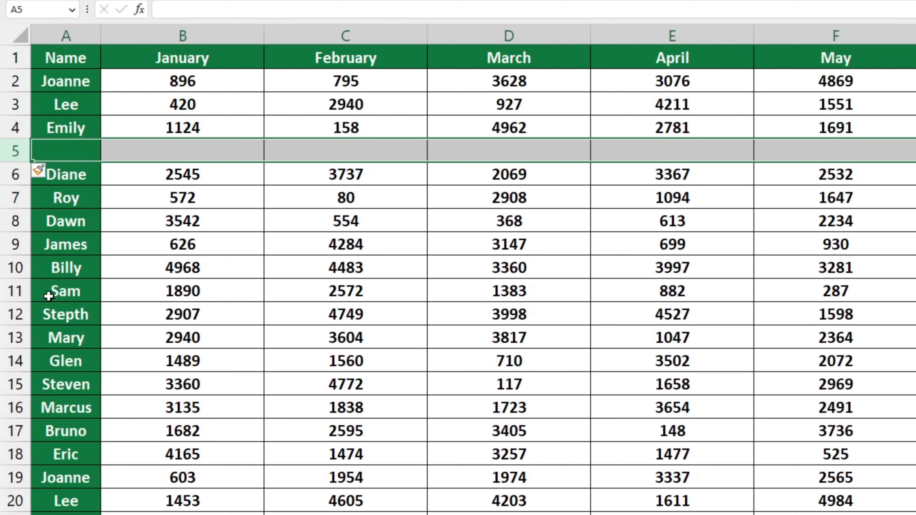
mouse_move(50, 268)
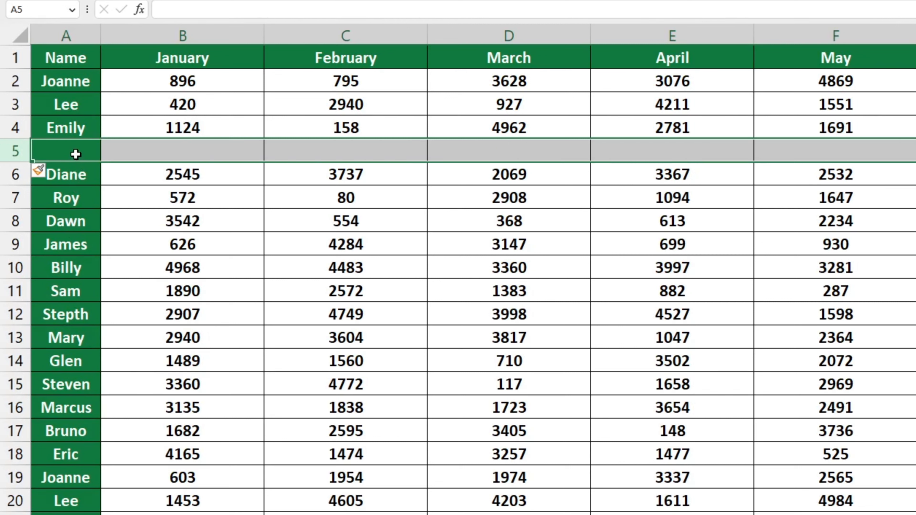
- Enter the name Jimmy in the name cell of the new row 5
click(65, 151)
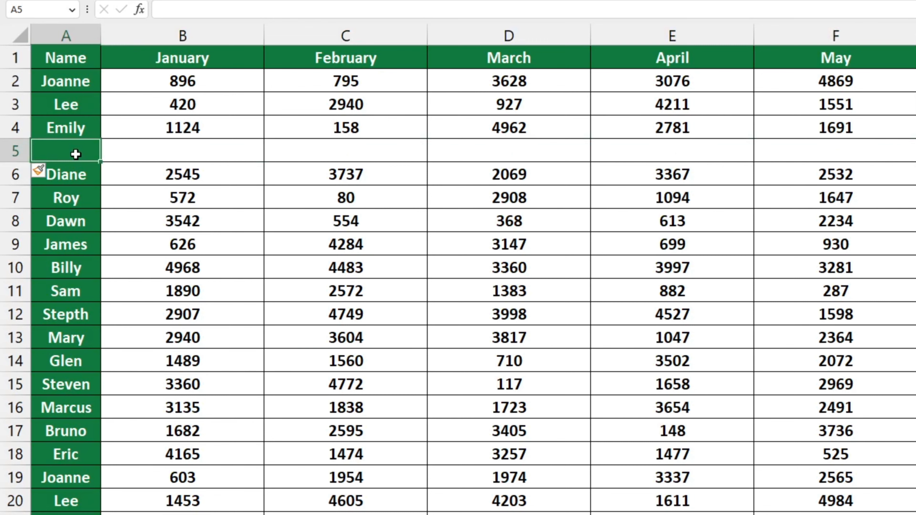
text(Jimmy)
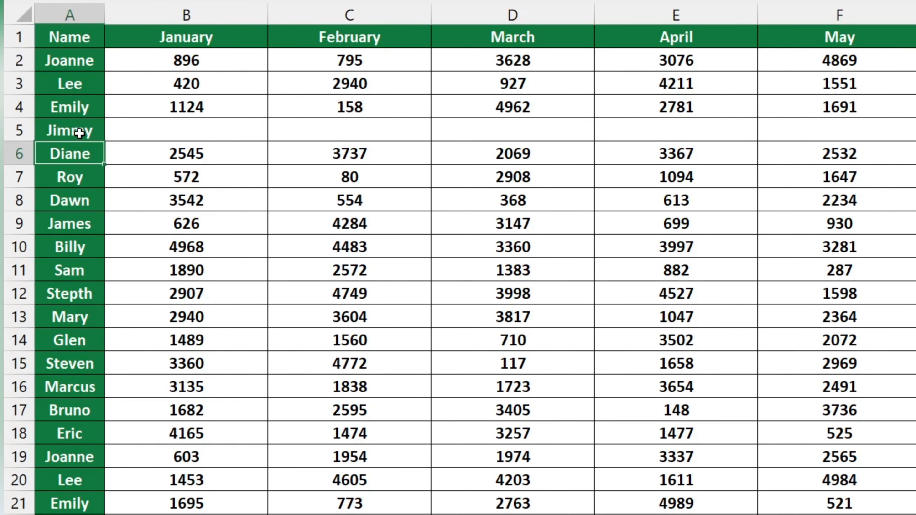
- Select rows 9–11 (James, Billy, Sam) together for inserting three rows
click(19, 224)
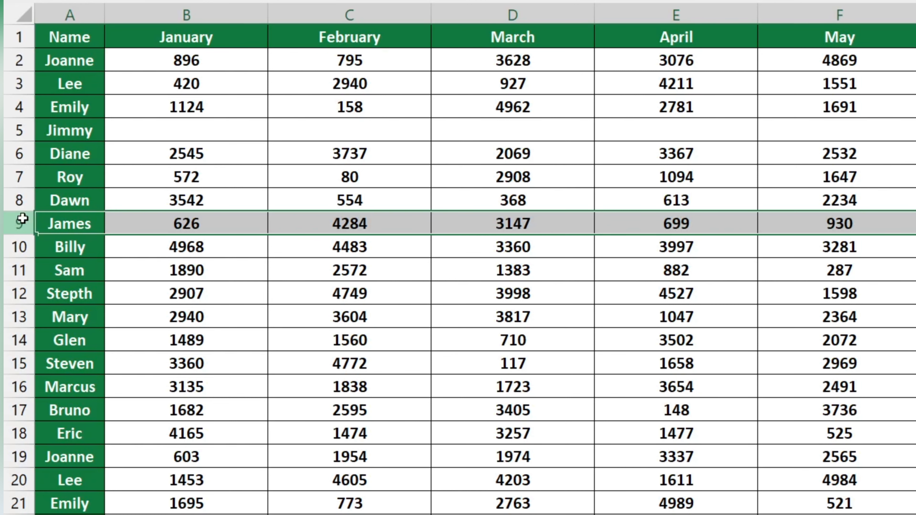
drag(19, 223, 19, 270)
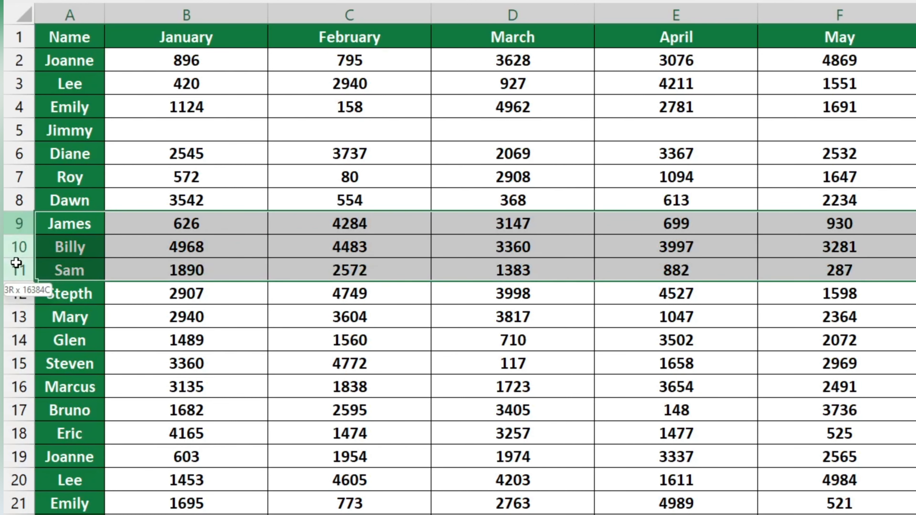